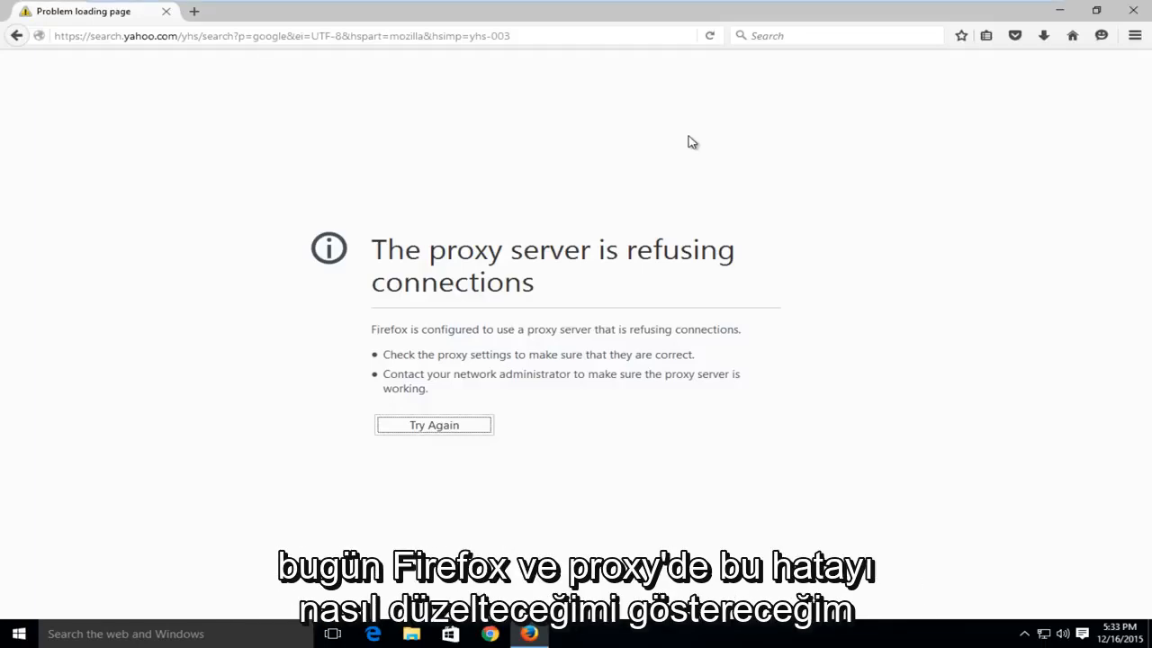
{"action": "mouse_move", "coordinate": [688, 142]}
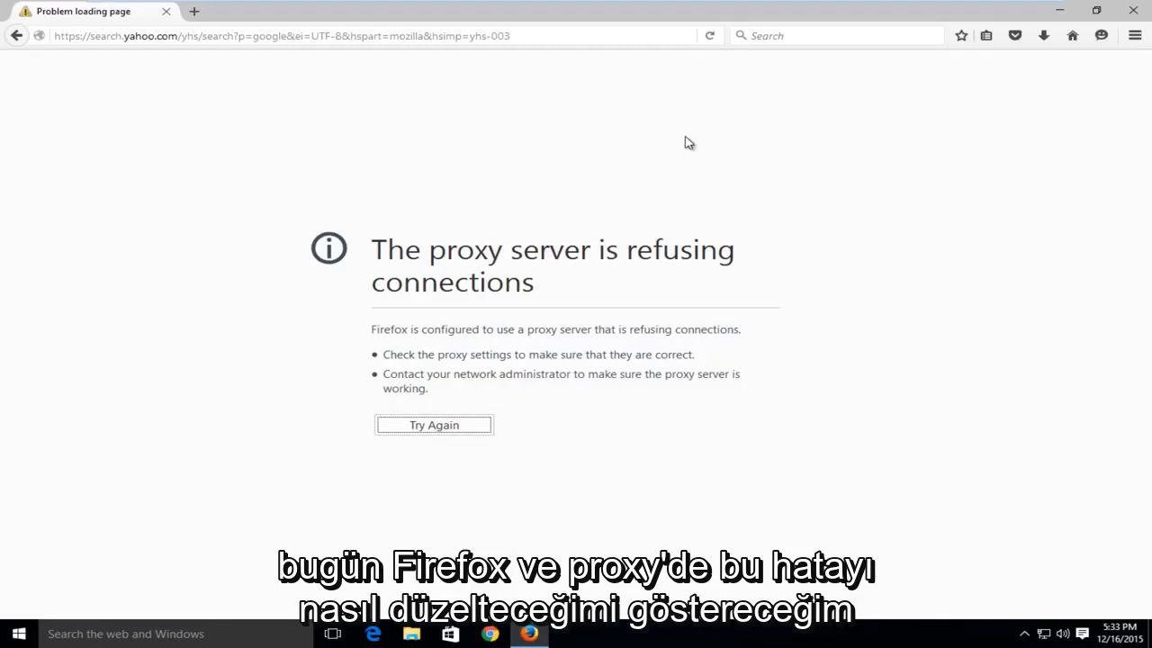
{"action": "mouse_move", "coordinate": [363, 252]}
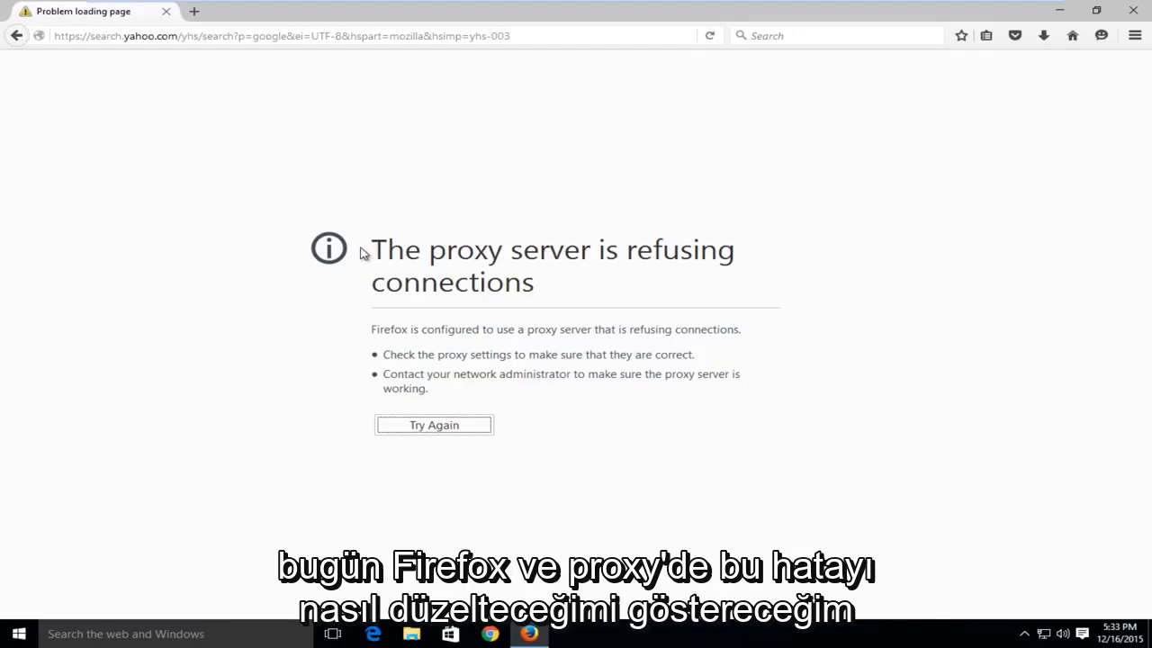
{"action": "mouse_move", "coordinate": [544, 263]}
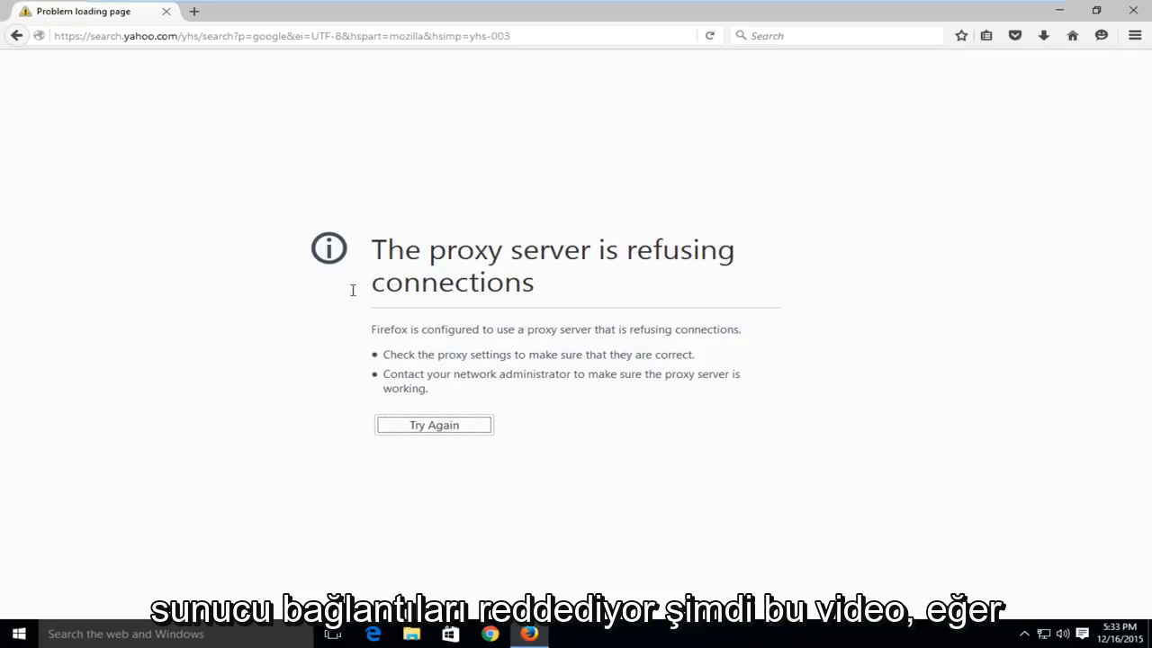
{"action": "mouse_move", "coordinate": [531, 310]}
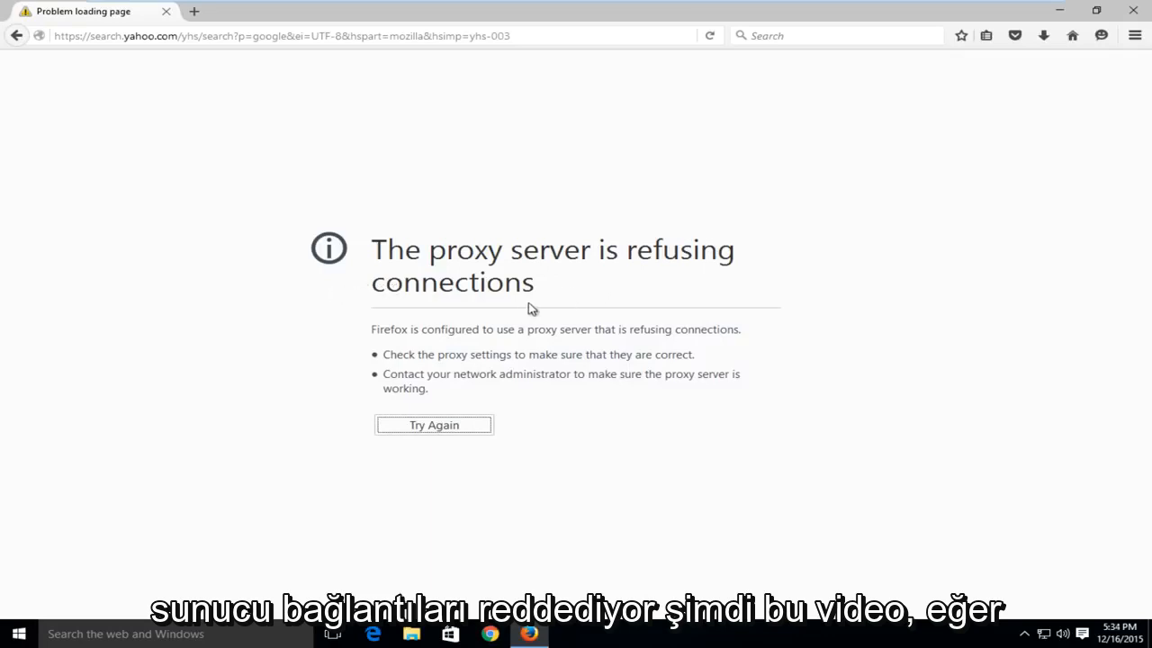
{"action": "mouse_move", "coordinate": [180, 270]}
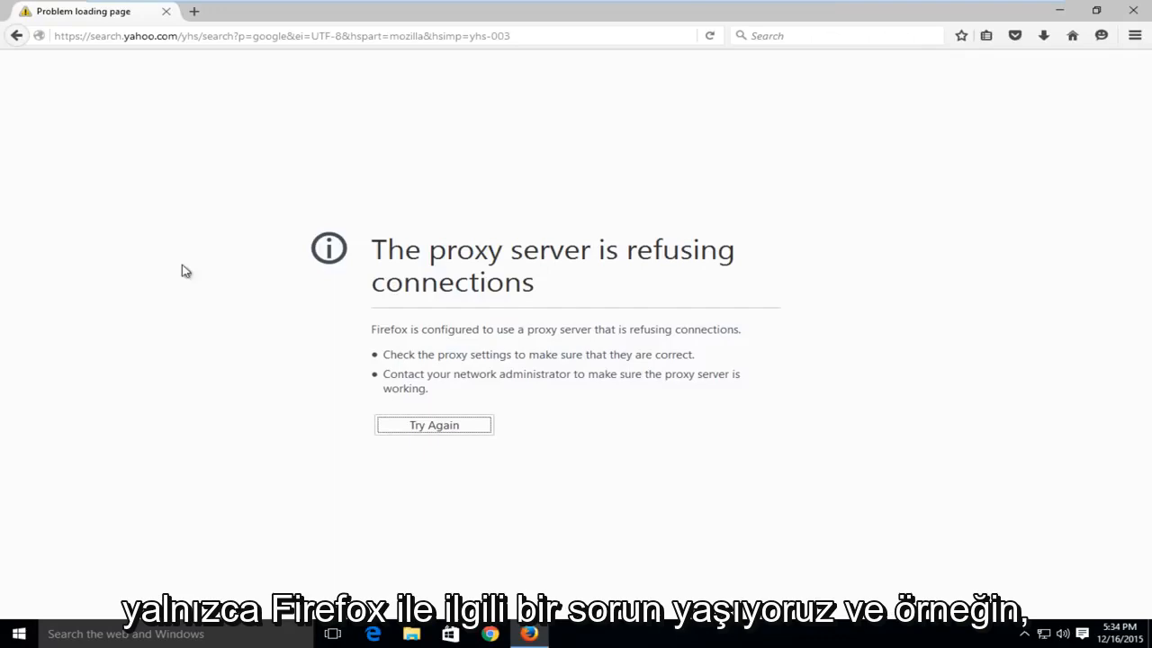
{"action": "mouse_move", "coordinate": [314, 108]}
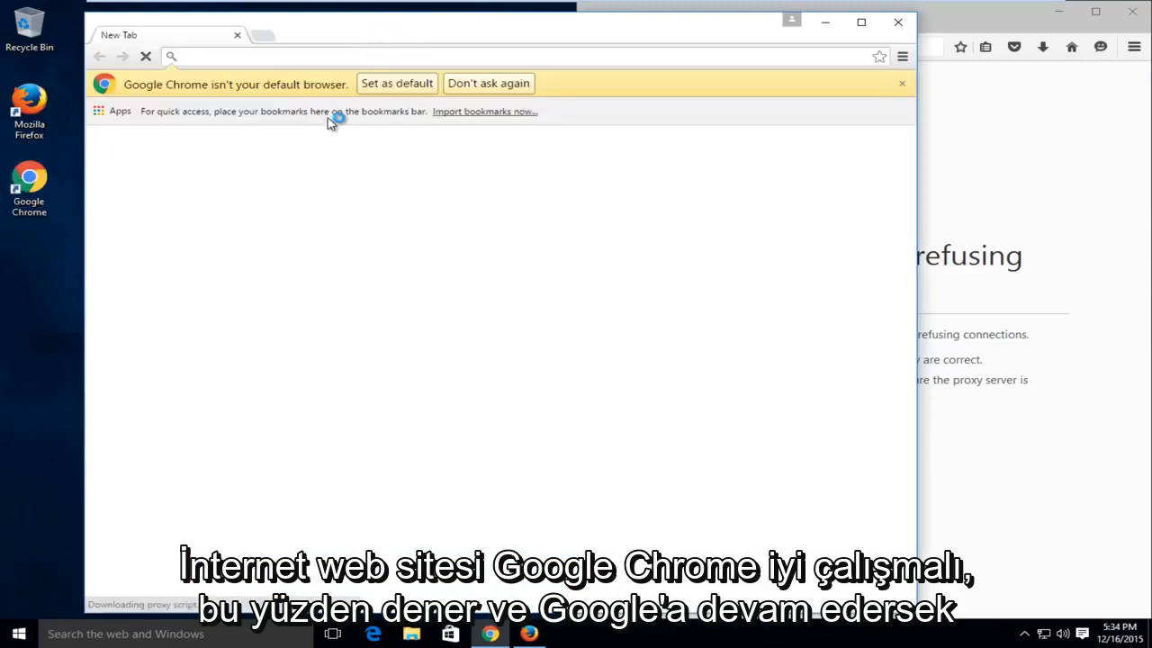
Load google.com in Firefox after closing Chrome; the proxy-refusing-connections error appears again.
{"action": "type", "text": "google.com"}
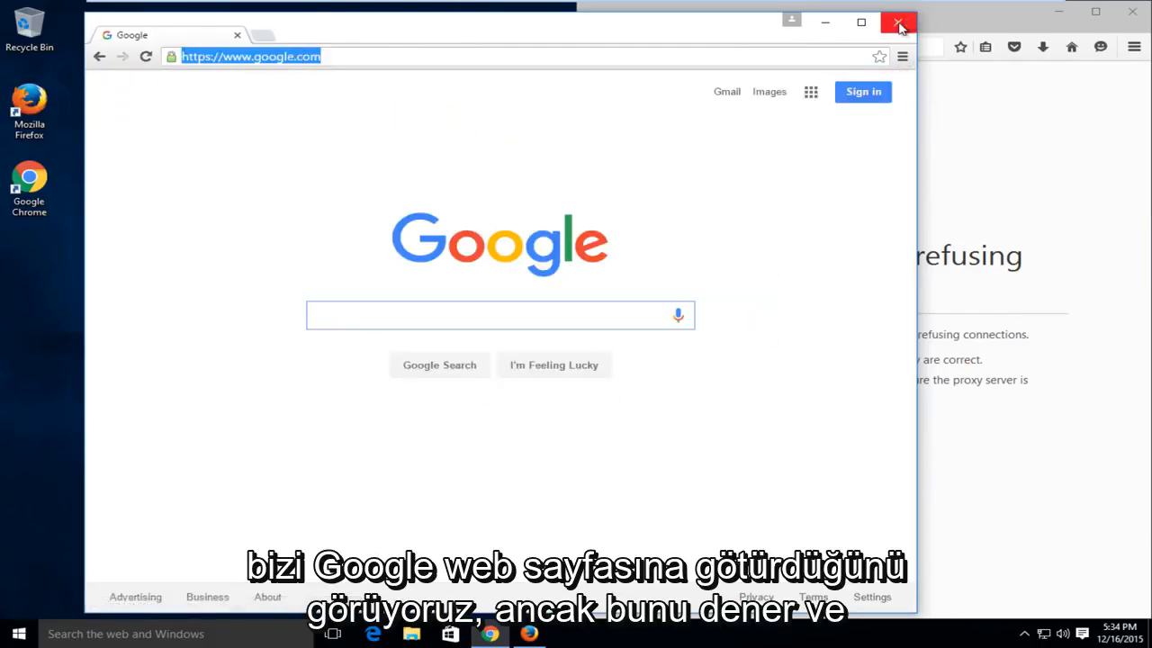
{"action": "left_click", "coordinate": [898, 22]}
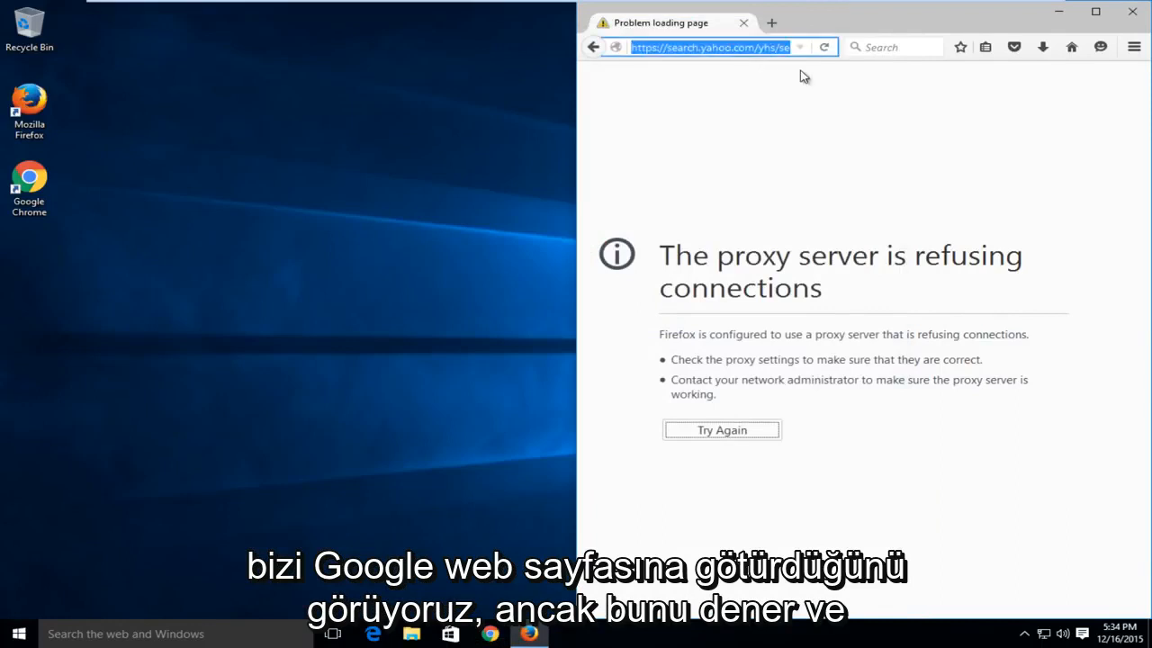
{"action": "type", "text": "google.com"}
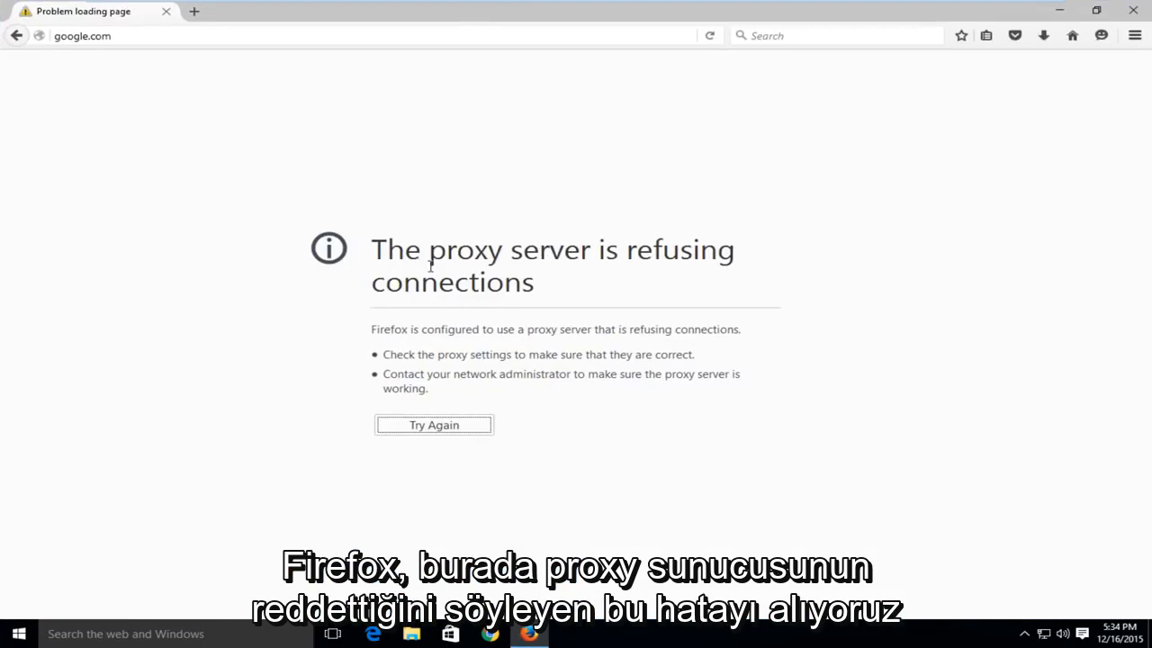
{"action": "mouse_move", "coordinate": [544, 281]}
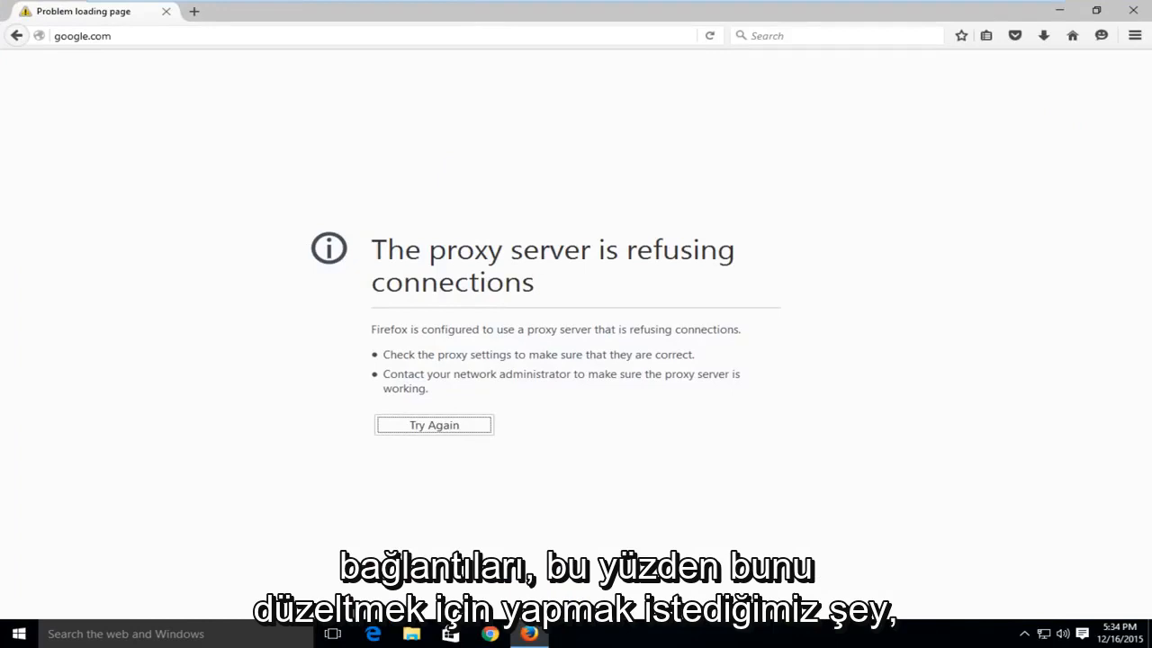
{"action": "mouse_move", "coordinate": [1134, 36]}
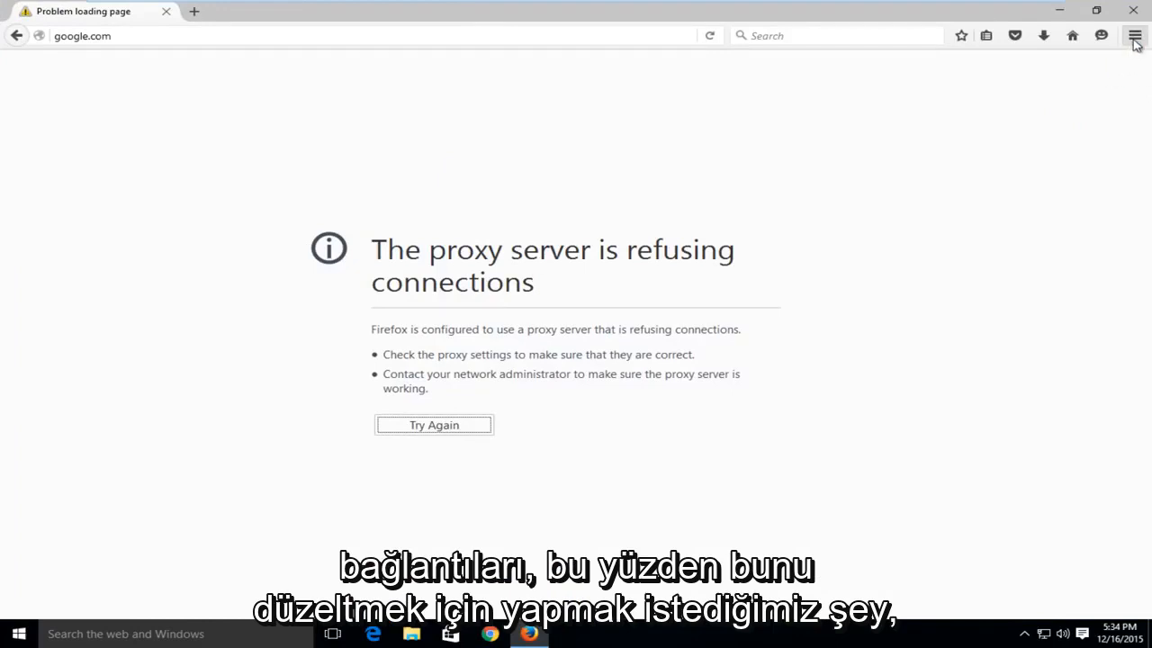
{"action": "mouse_move", "coordinate": [1134, 36]}
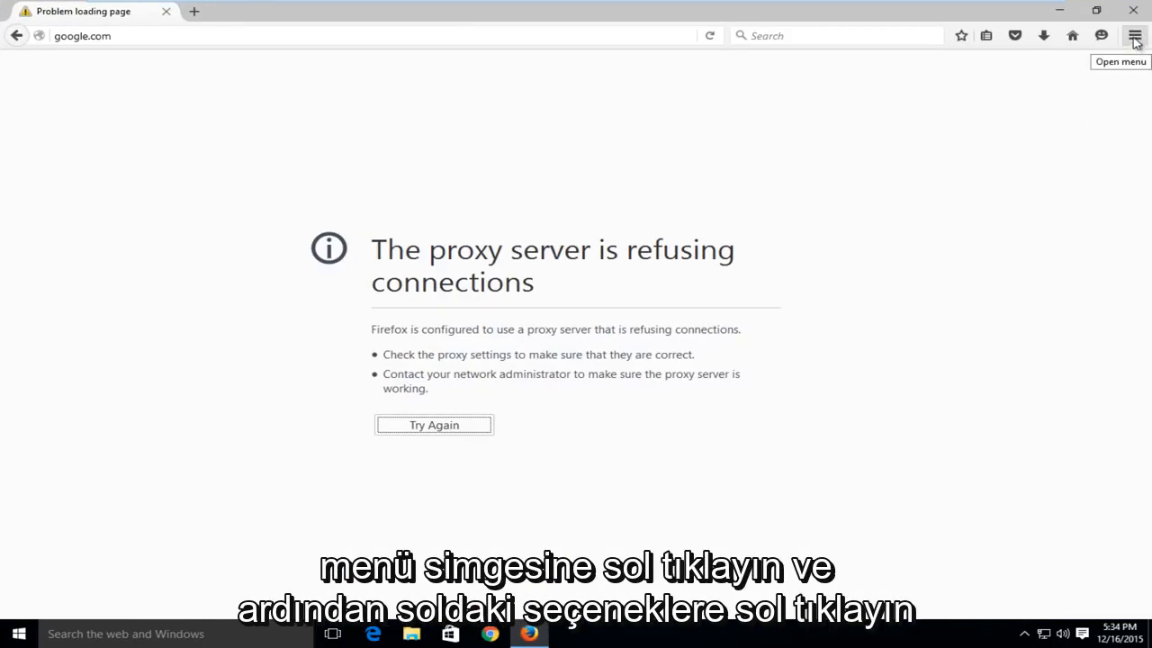
Reach Firefox's Options page in a new tab via the hamburger menu.
{"action": "left_click", "coordinate": [1134, 36]}
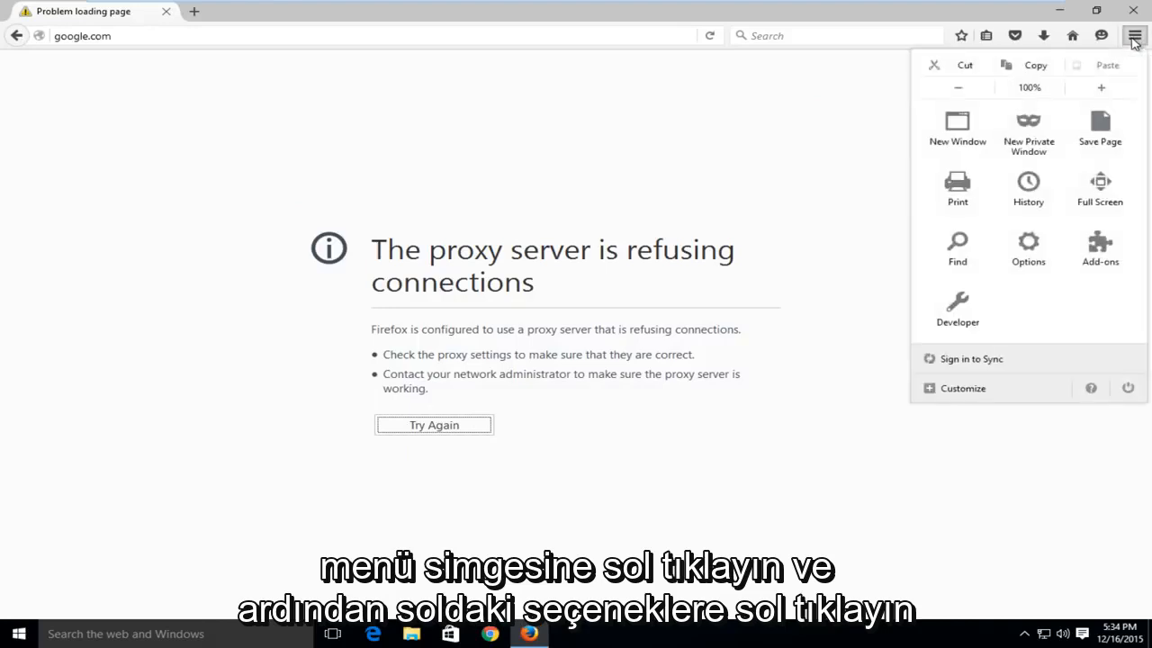
{"action": "mouse_move", "coordinate": [1028, 251]}
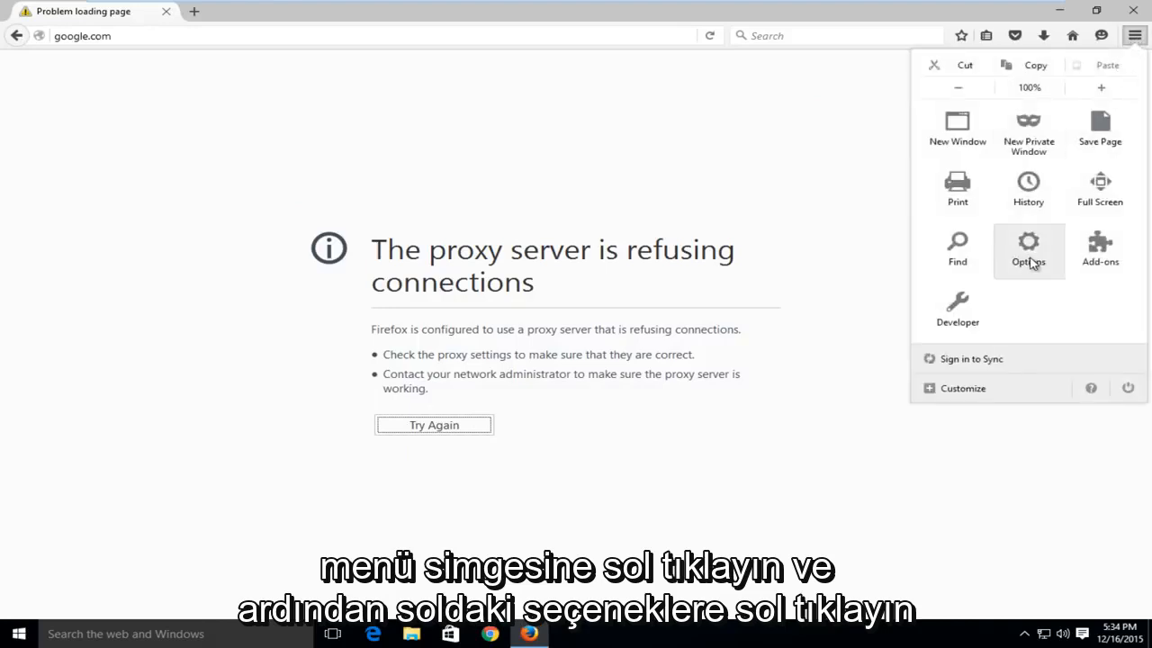
{"action": "left_click", "coordinate": [1029, 249]}
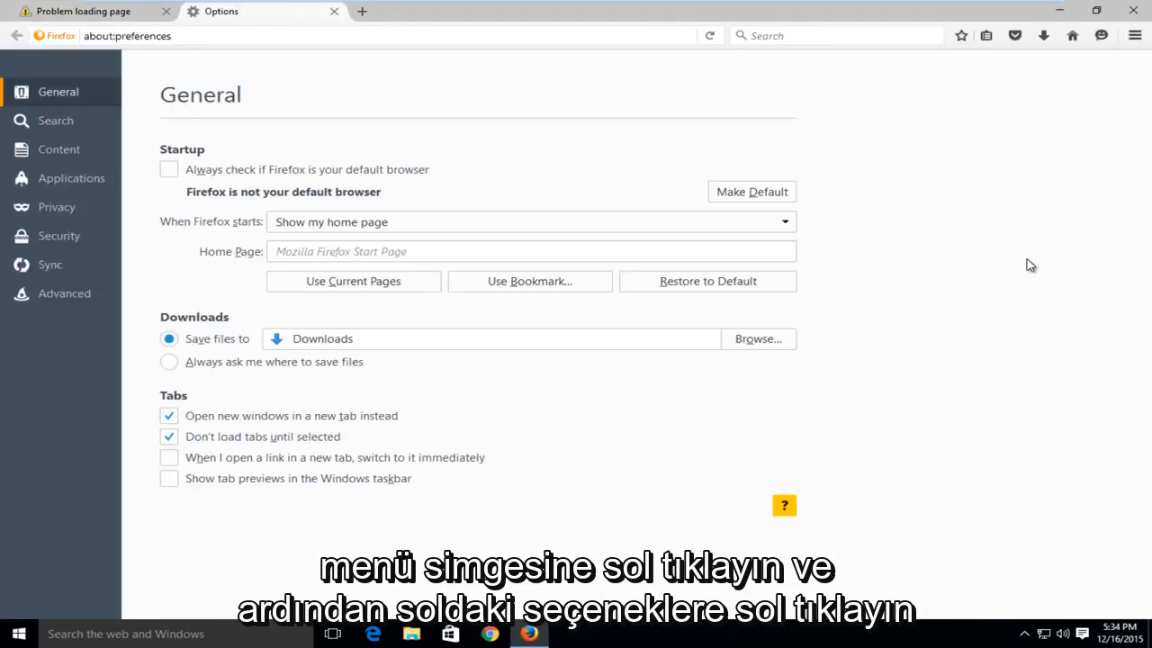
{"action": "mouse_move", "coordinate": [1016, 265]}
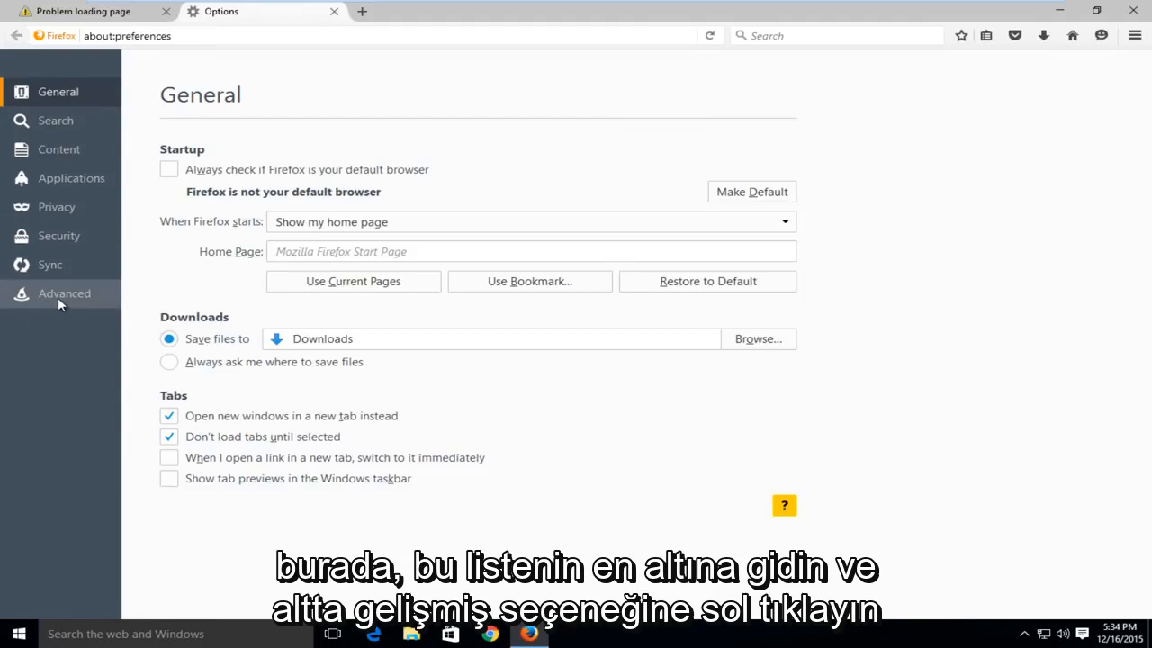
Show the Advanced section's Network tab with its Connection settings.
{"action": "left_click", "coordinate": [65, 292]}
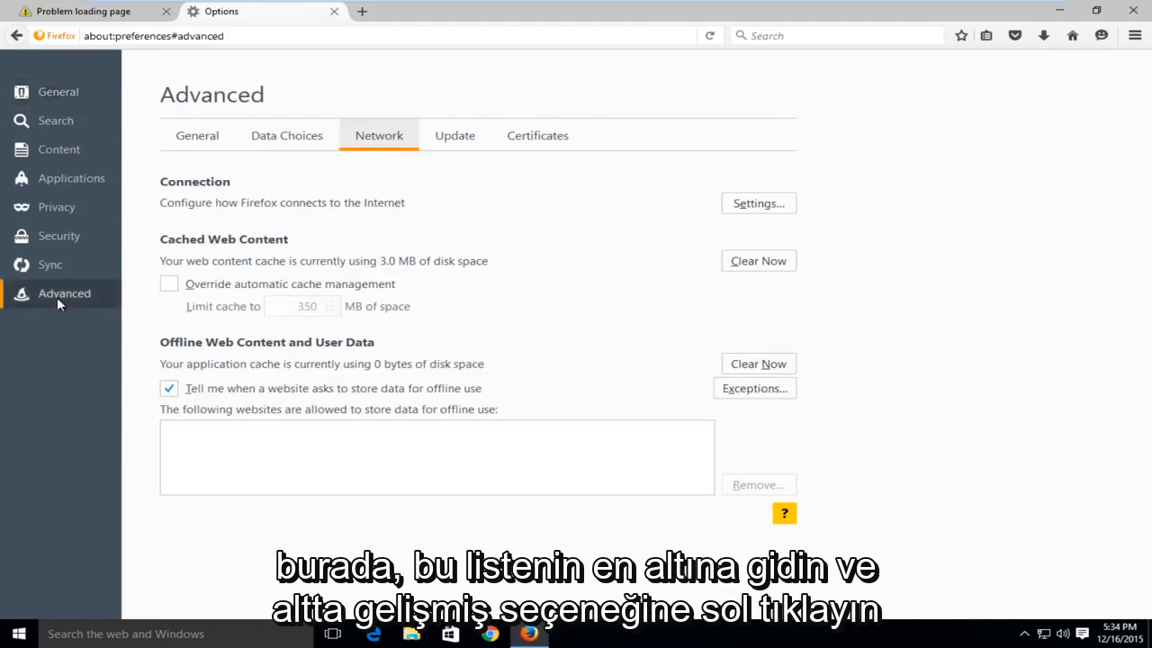
{"action": "mouse_move", "coordinate": [209, 56]}
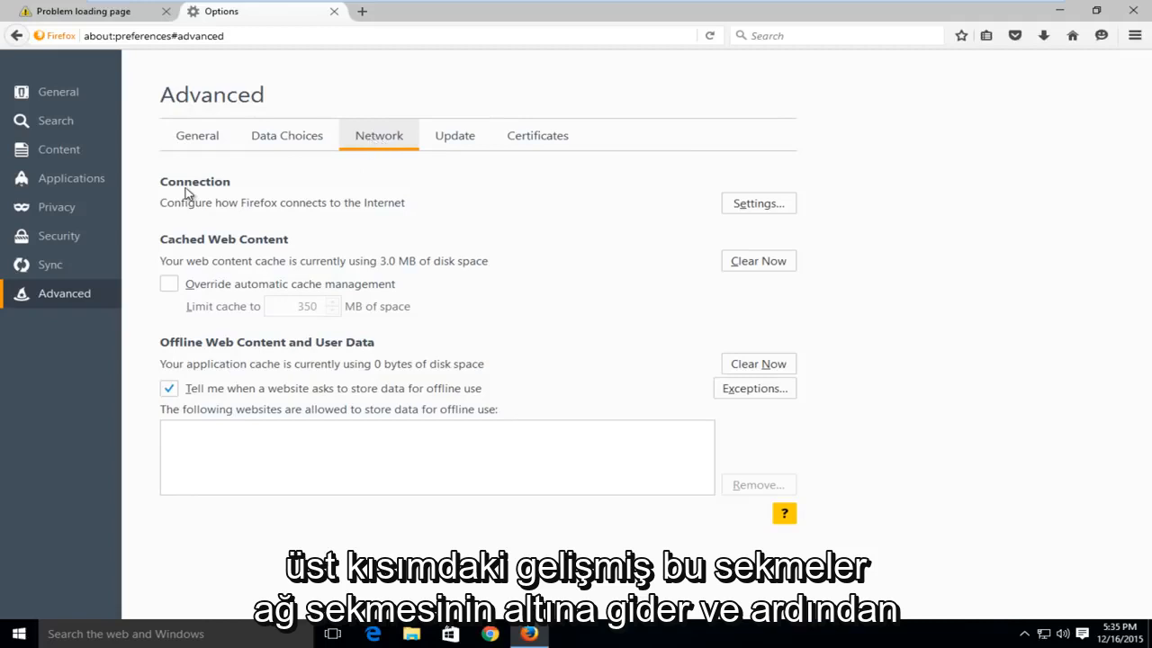
{"action": "mouse_move", "coordinate": [226, 207]}
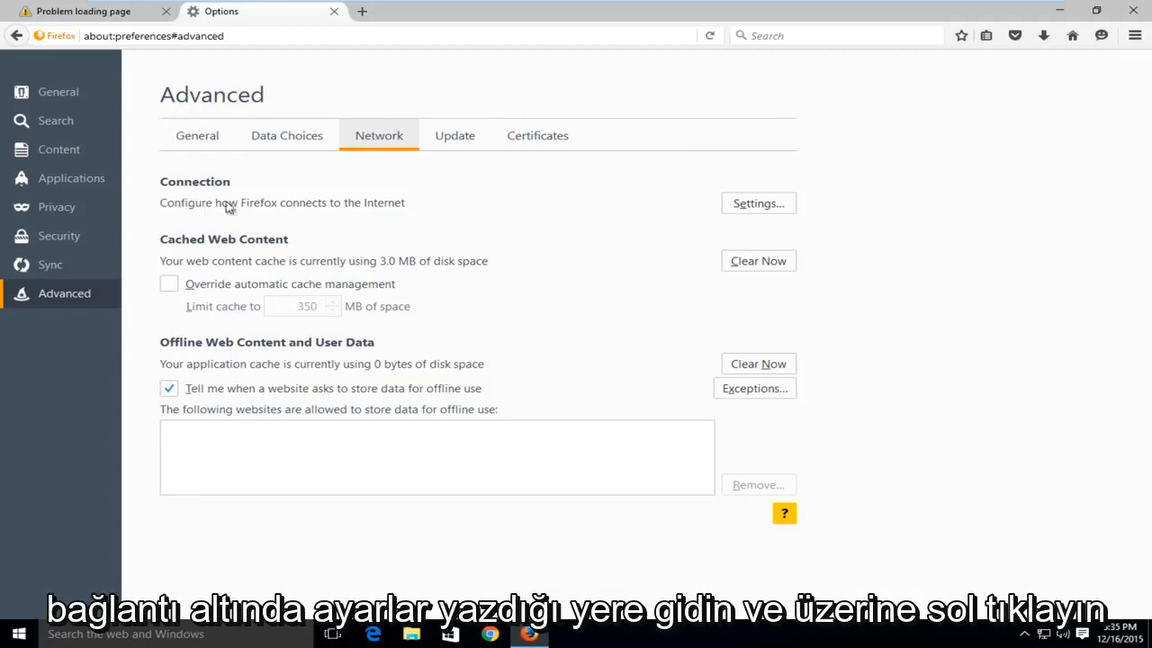
{"action": "mouse_move", "coordinate": [770, 216]}
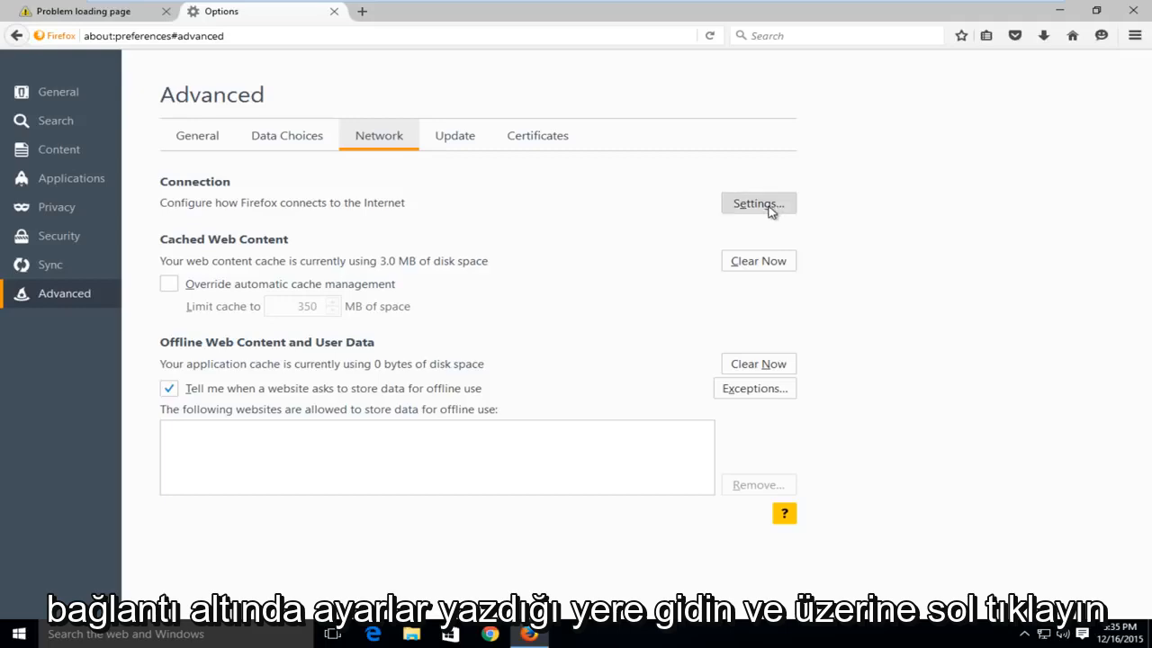
Switch the connection settings from manual proxy to No proxy and save with OK.
{"action": "left_click", "coordinate": [758, 202]}
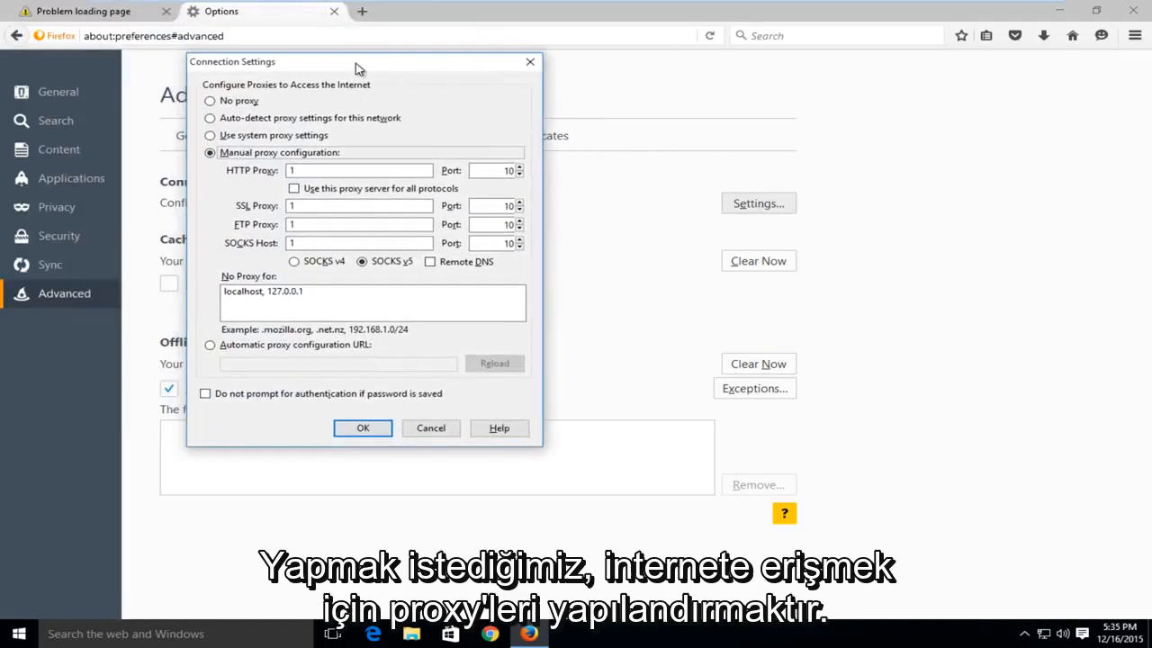
{"action": "mouse_move", "coordinate": [211, 97]}
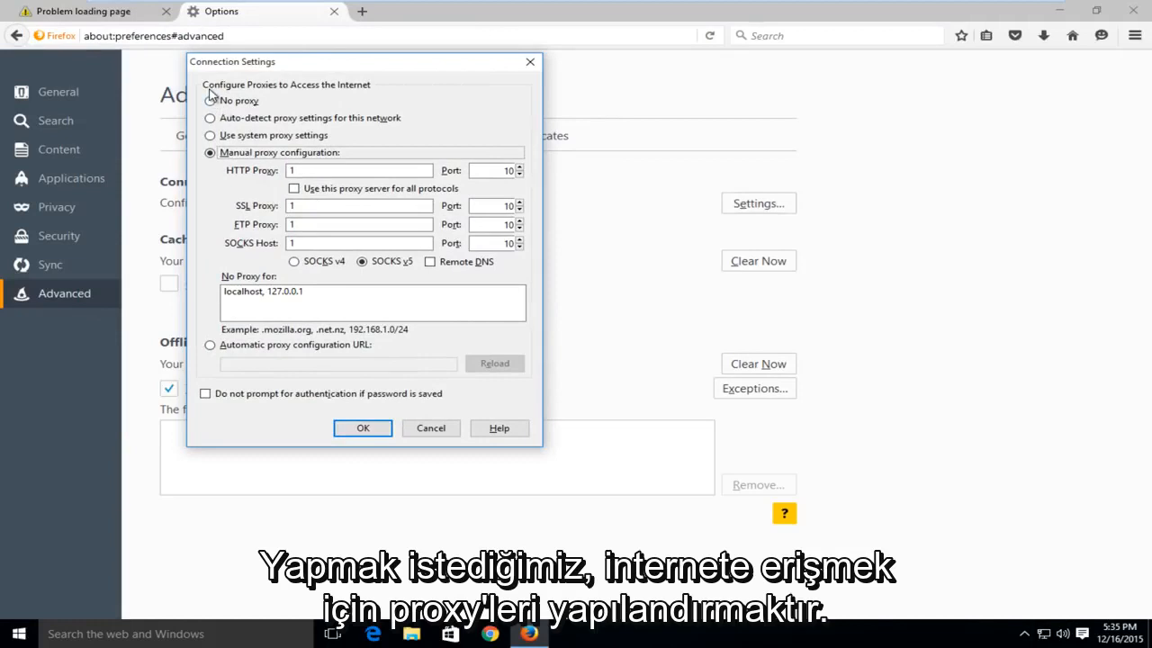
{"action": "mouse_move", "coordinate": [316, 97]}
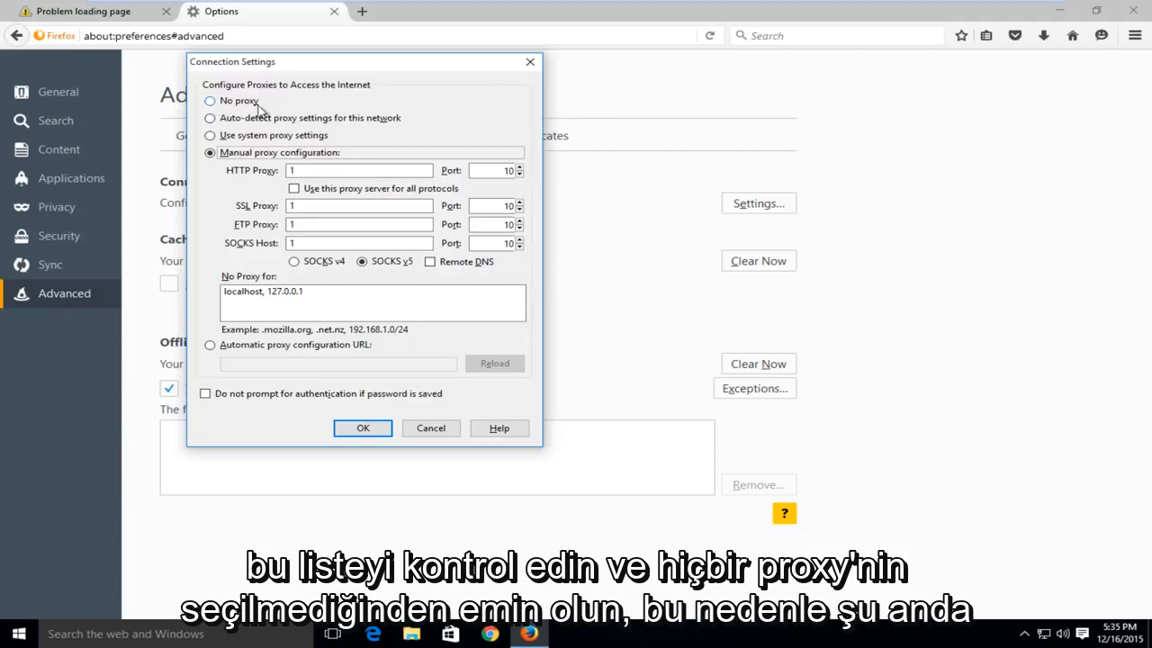
{"action": "left_click", "coordinate": [209, 100]}
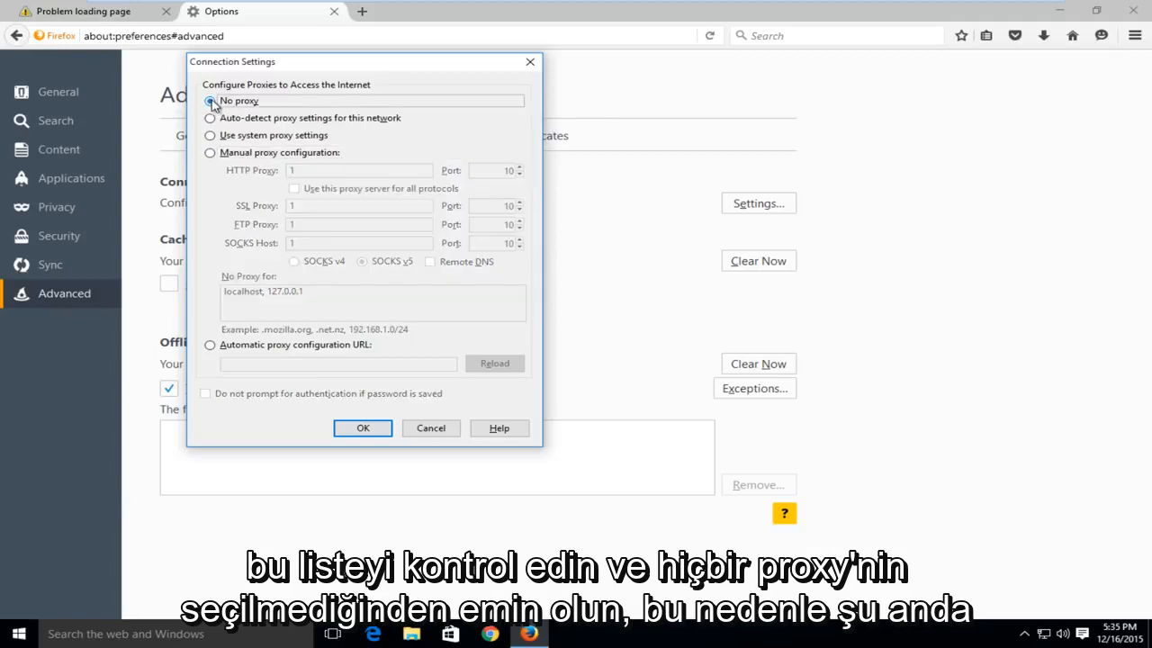
{"action": "left_click", "coordinate": [209, 100]}
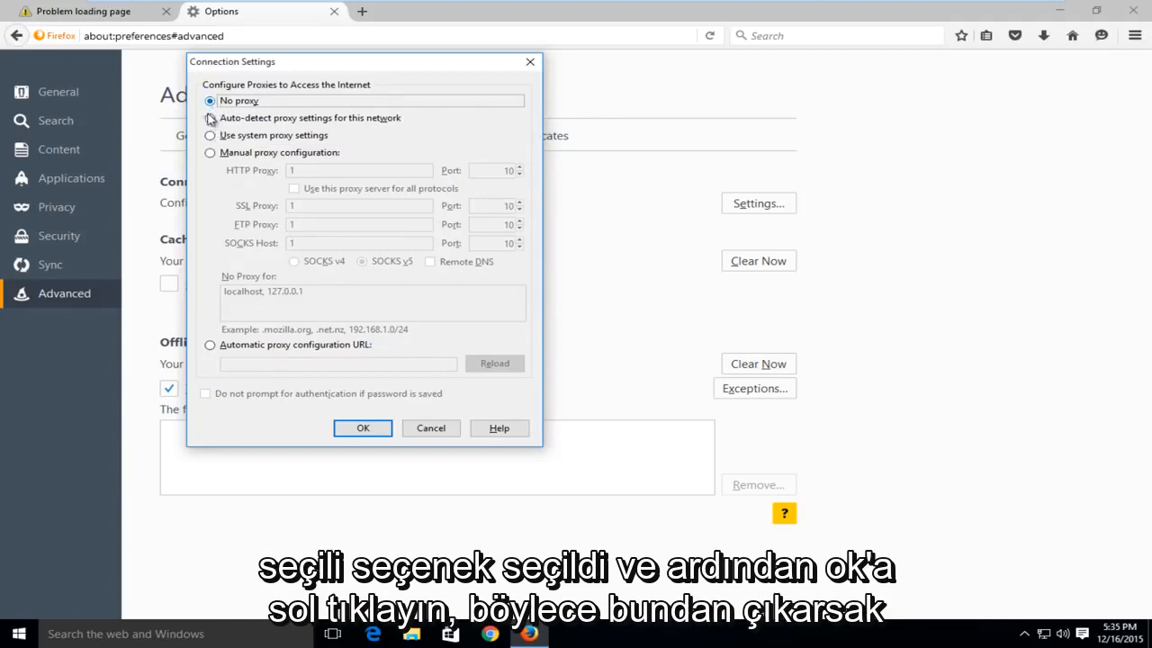
{"action": "left_click", "coordinate": [363, 428]}
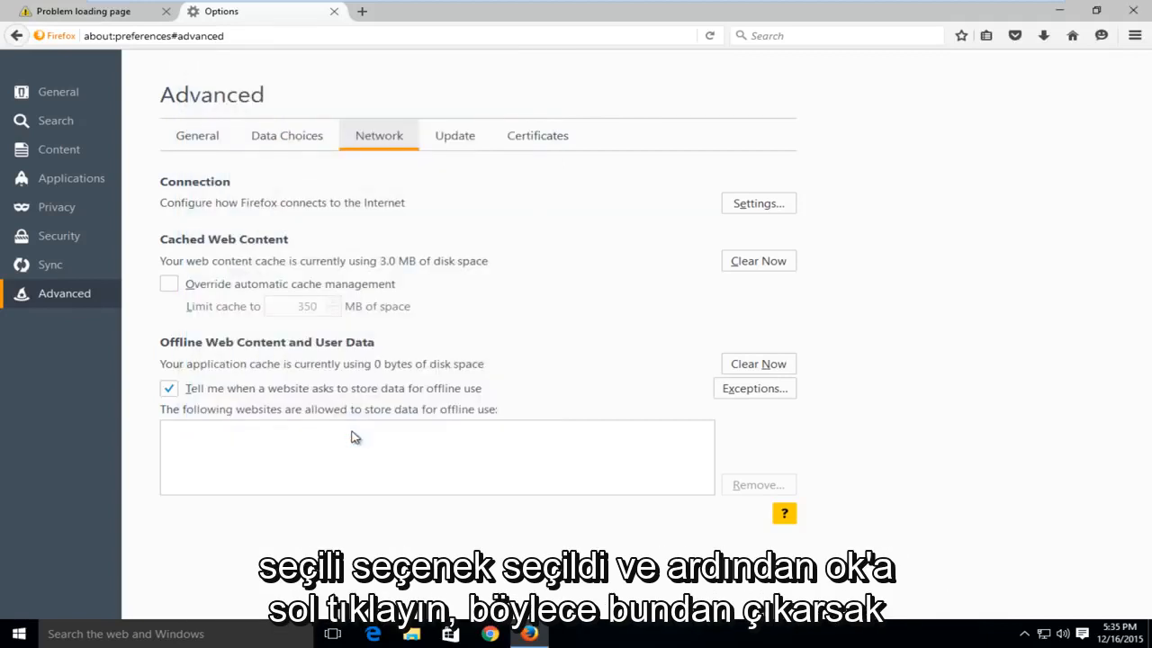
Quit Firefox, confirming closing both open tabs.
{"action": "left_click", "coordinate": [1134, 10]}
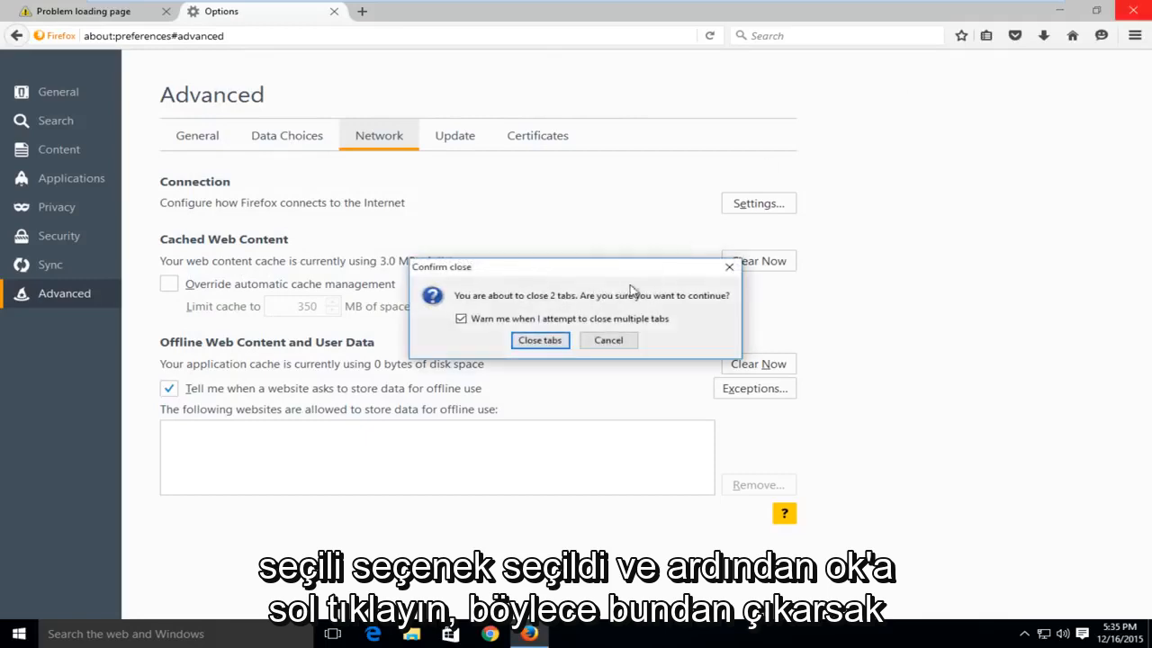
{"action": "left_click", "coordinate": [540, 338]}
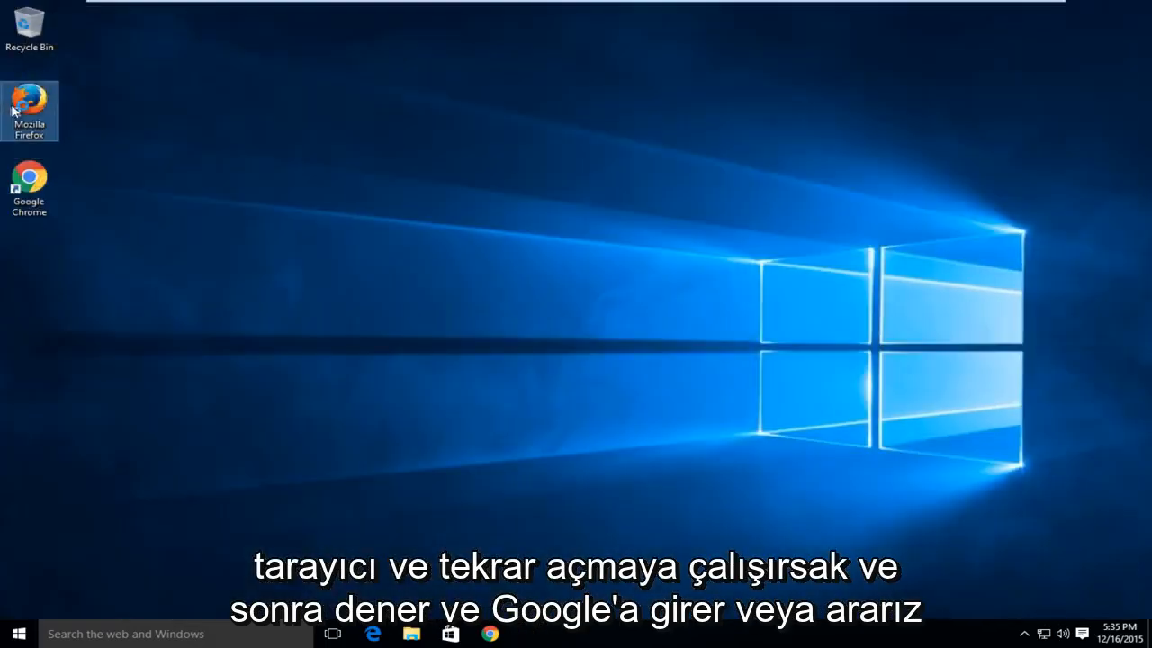
Relaunch Firefox and search for 'google', with results now loading successfully.
{"action": "double_click", "coordinate": [28, 111]}
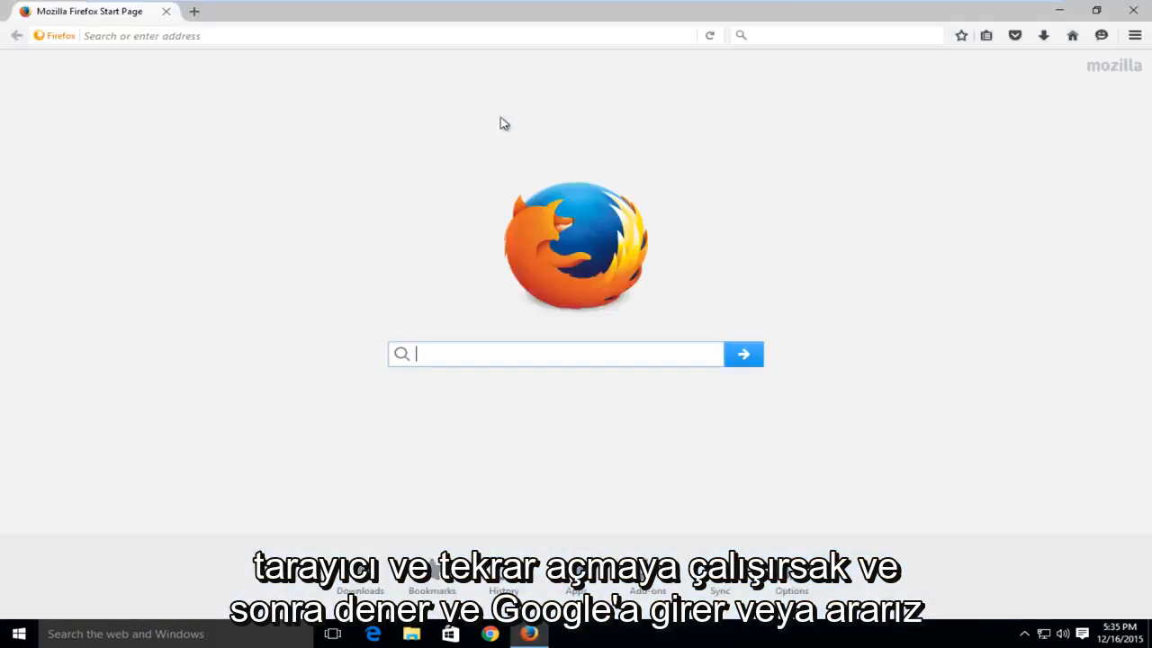
{"action": "type", "text": "google"}
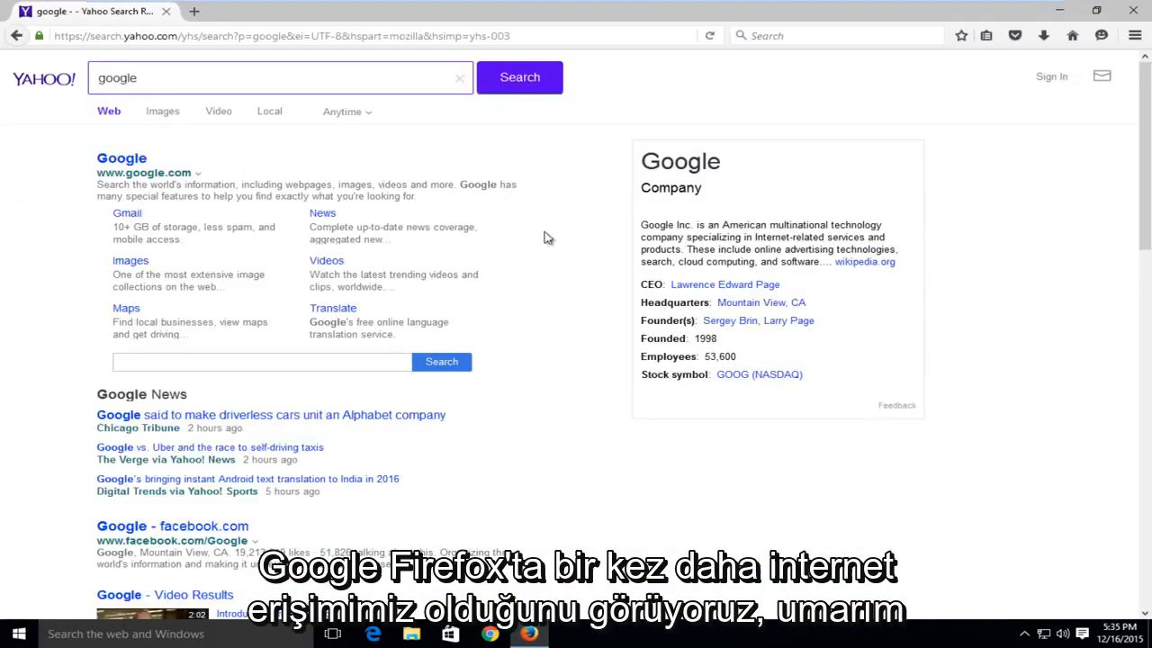
{"action": "mouse_move", "coordinate": [189, 328]}
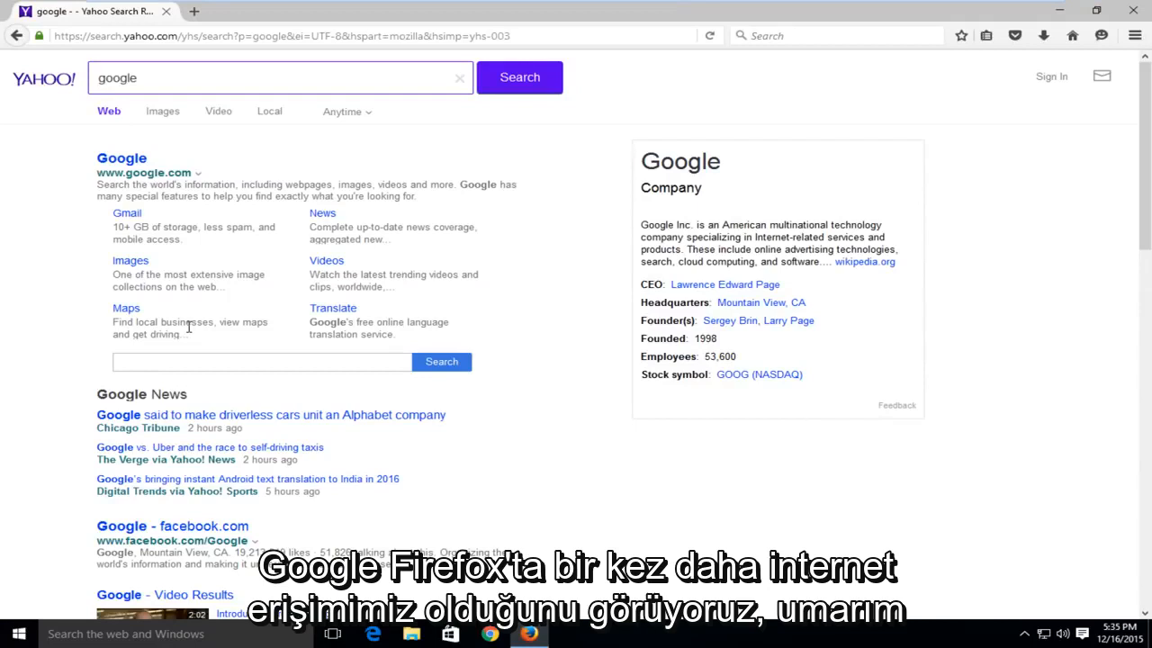